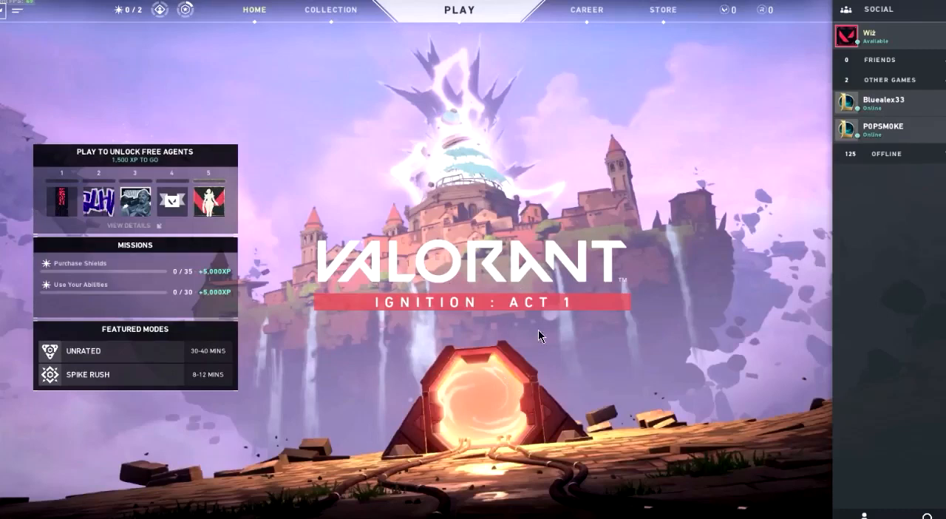
pyautogui.moveTo(490, 328)
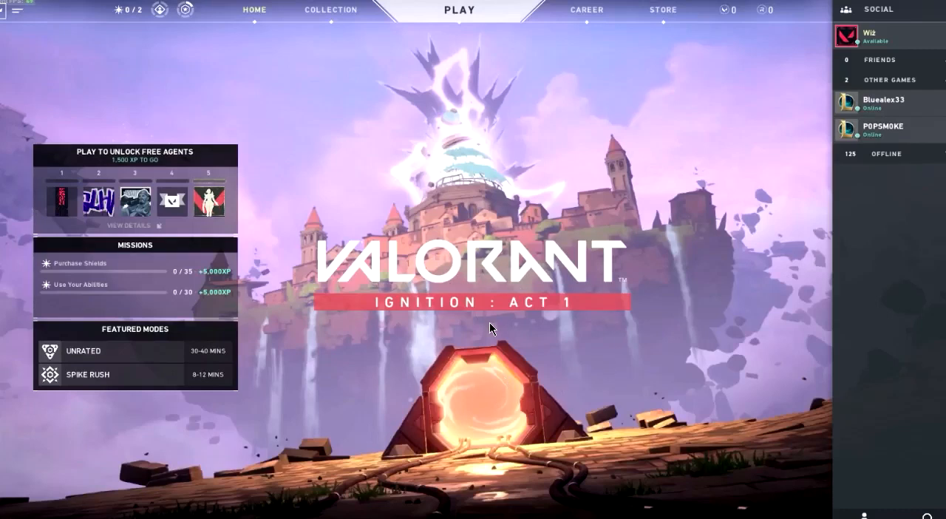
pyautogui.moveTo(647, 287)
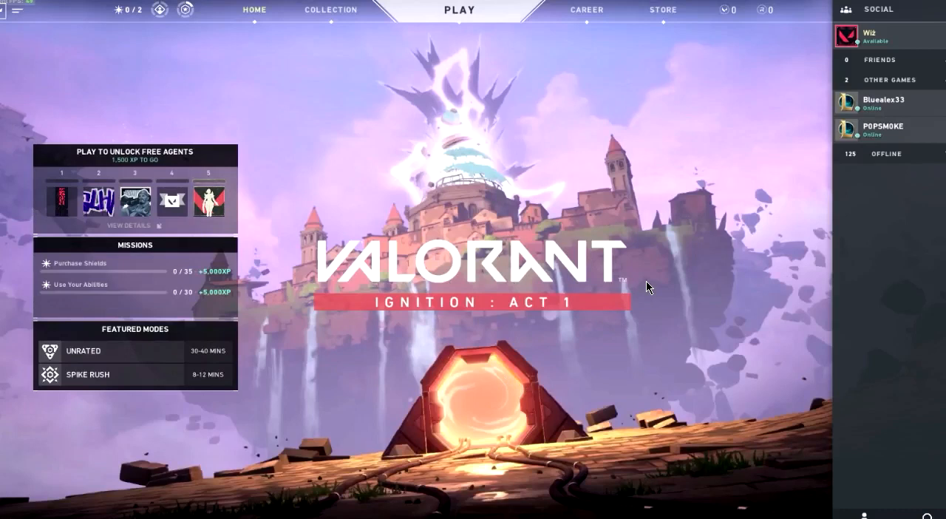
pyautogui.moveTo(185, 13)
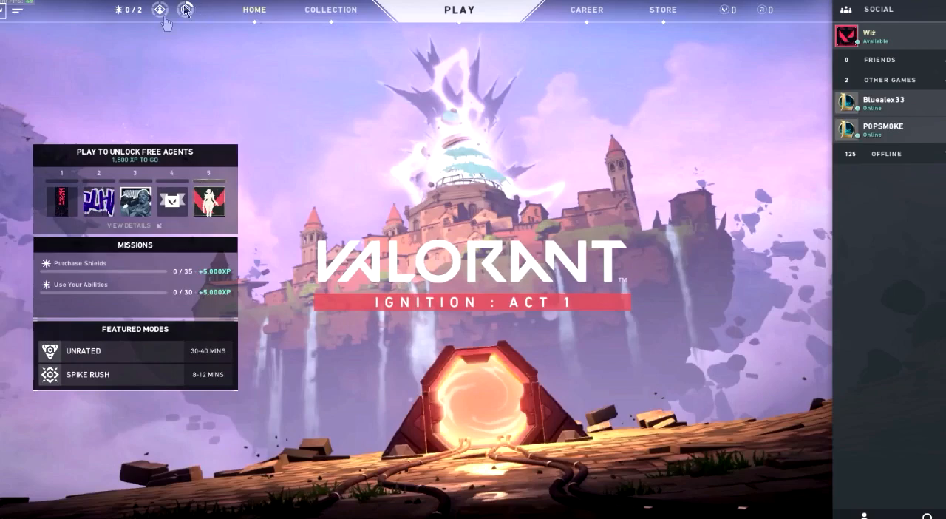
# - Keep 1024×768 fullscreen and set Graphics Quality options to Low with anti-aliasing None and effects Off
pyautogui.click(184, 9)
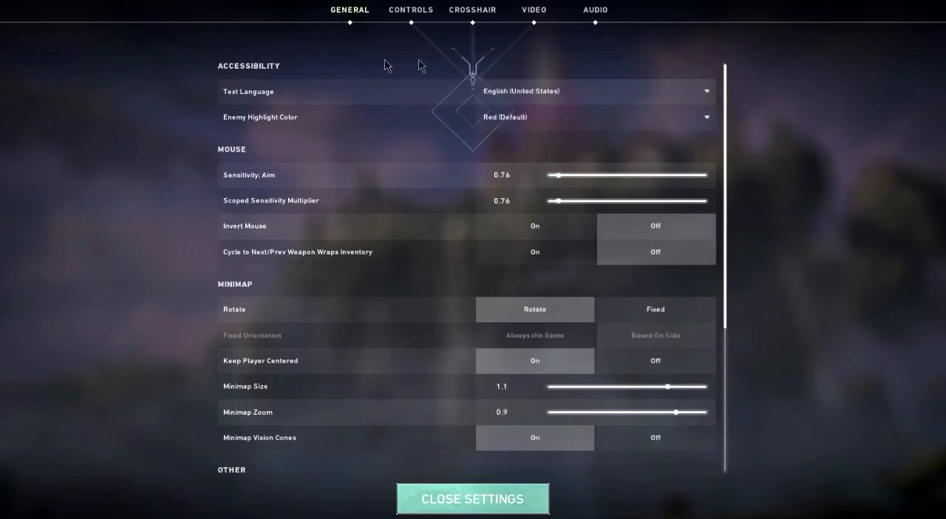
pyautogui.click(532, 9)
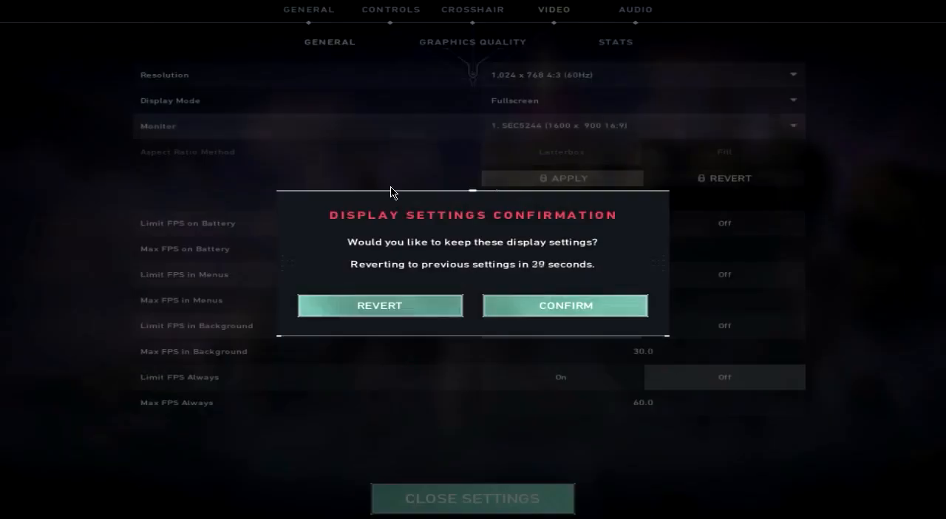
pyautogui.click(565, 304)
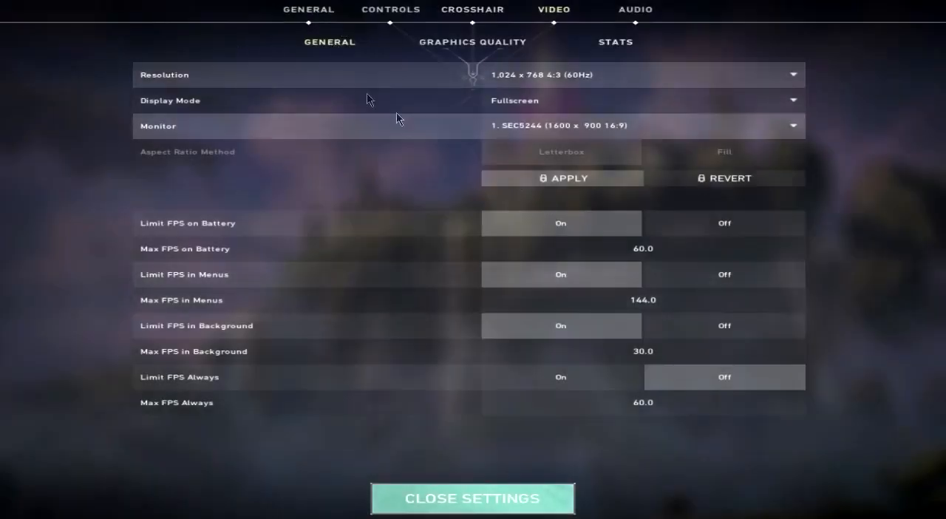
pyautogui.click(473, 42)
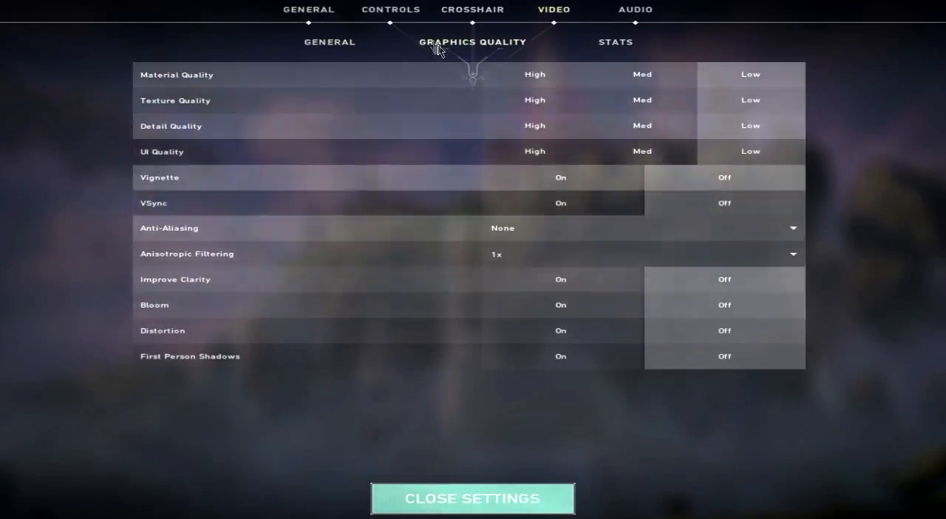
pyautogui.click(472, 498)
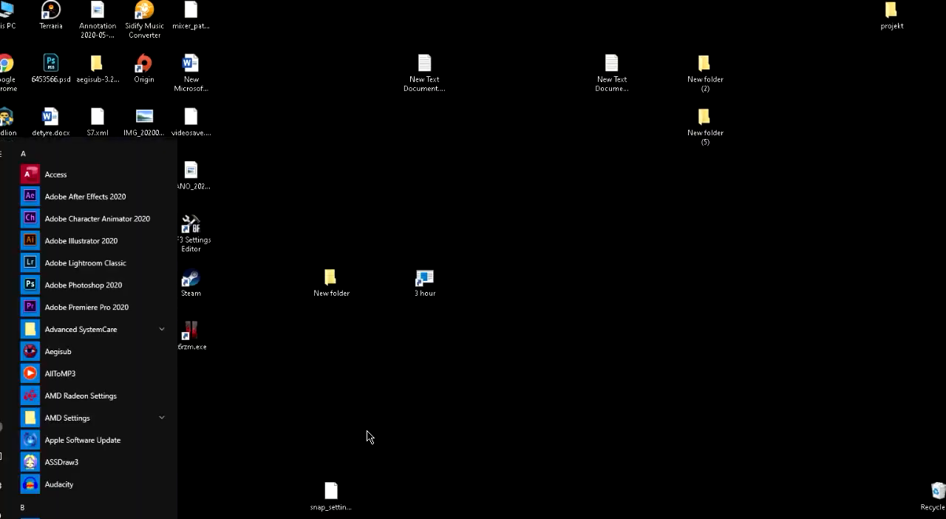
# - Reach AppData\Local\VALORANT through the %appdata% Run command
pyautogui.write('appl')
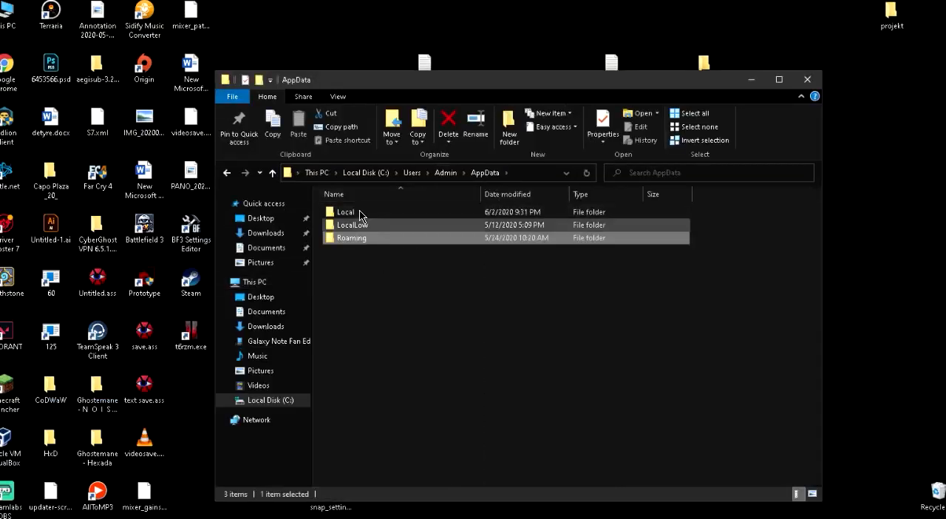
pyautogui.doubleClick(346, 212)
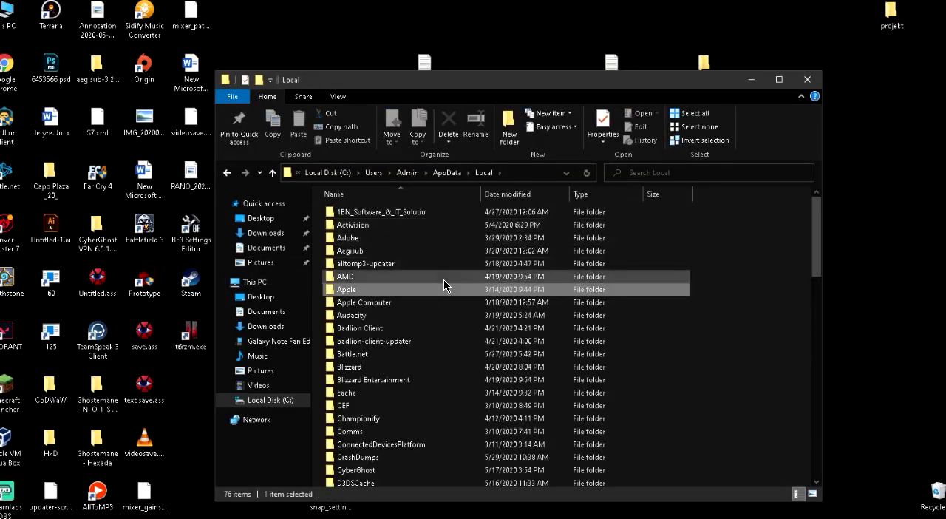
pyautogui.scroll(-3)
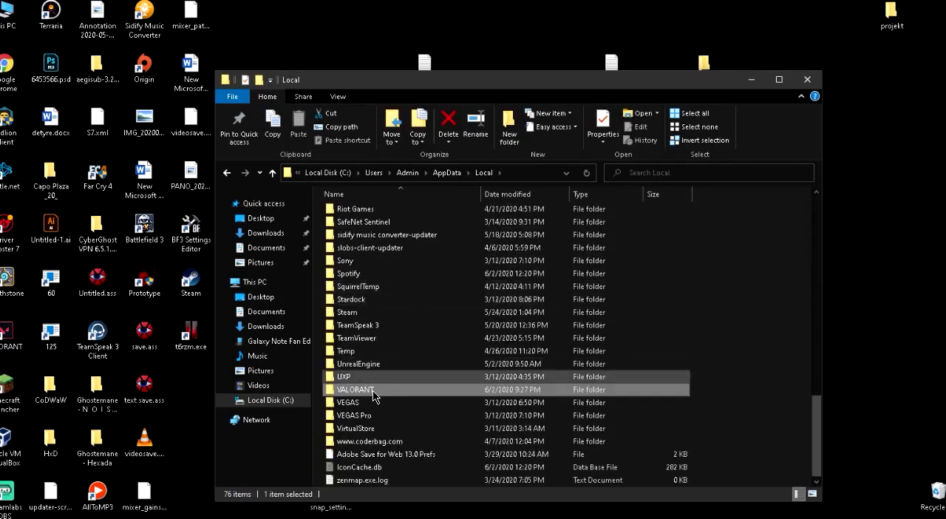
pyautogui.doubleClick(355, 389)
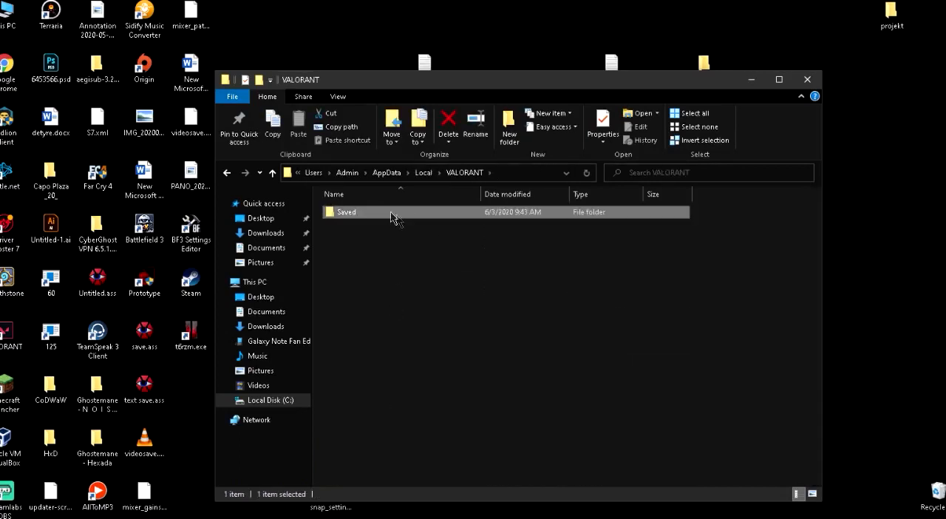
# - Go into Saved > Config > account folder > Windows and open GameUserSettings.ini in Notepad
pyautogui.doubleClick(346, 213)
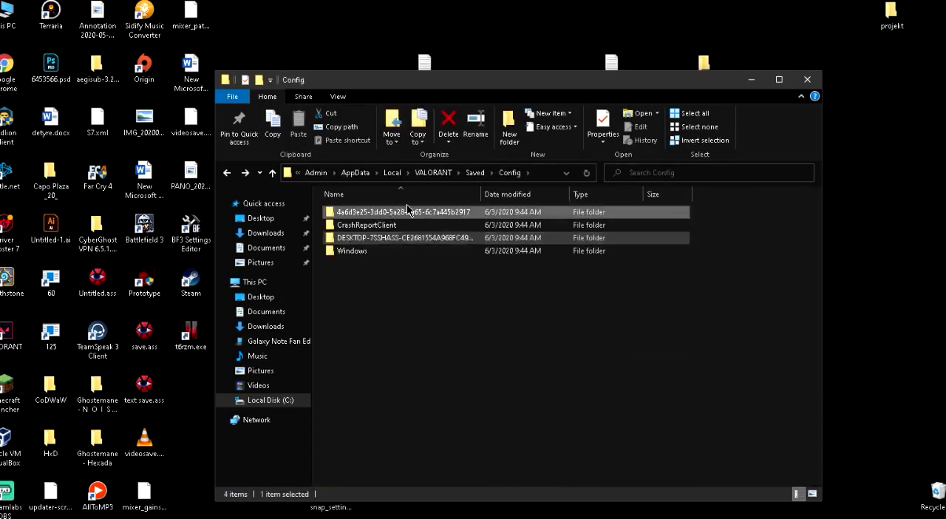
pyautogui.doubleClick(352, 251)
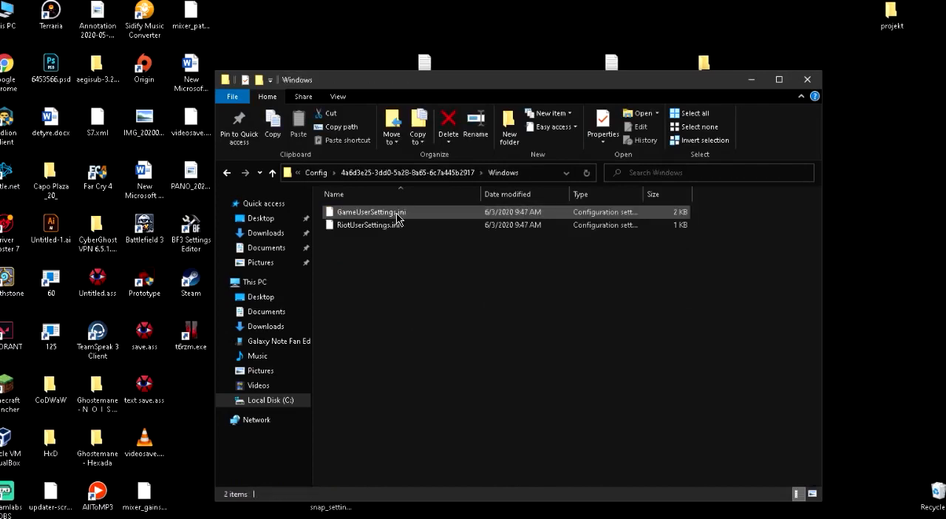
pyautogui.doubleClick(370, 213)
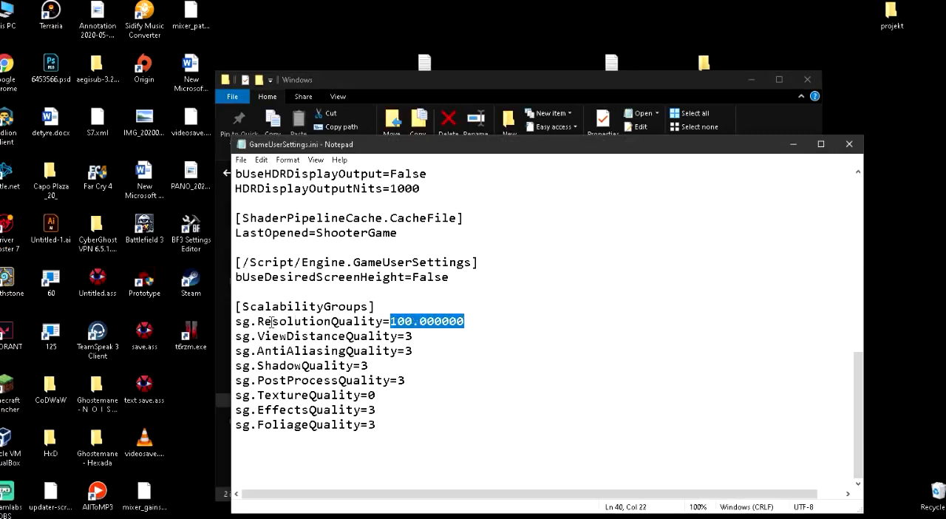
pyautogui.moveTo(537, 338)
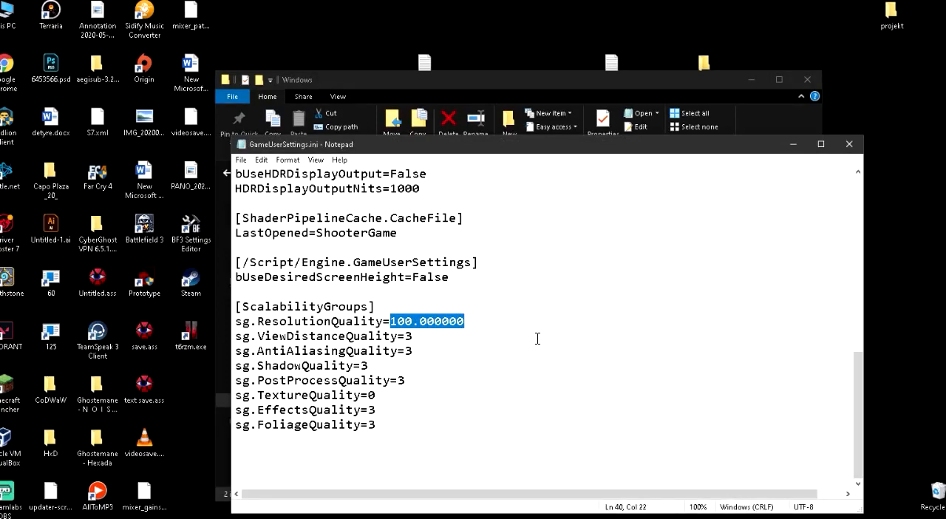
# - Set sg.ResolutionQuality to 50.000000 and sg.ViewDistanceQuality to 0, save and close Notepad
pyautogui.write('50.')
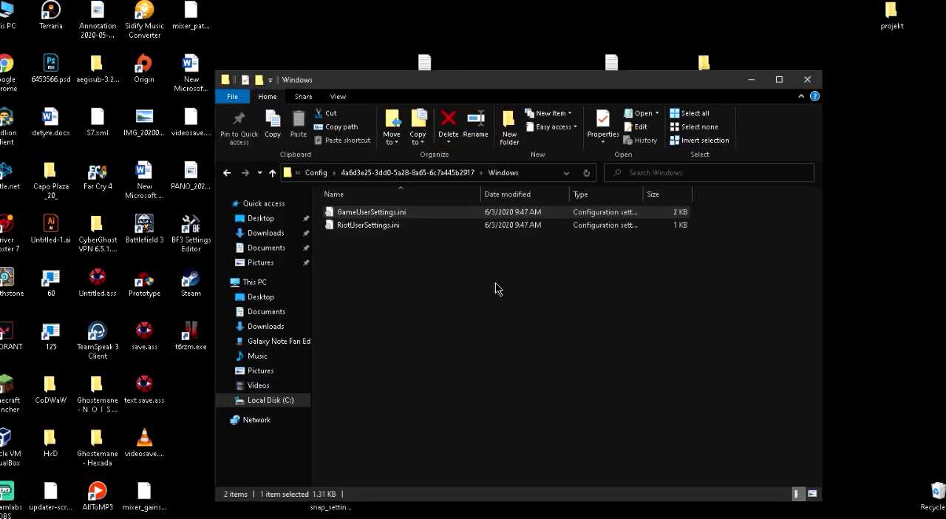
pyautogui.doubleClick(371, 212)
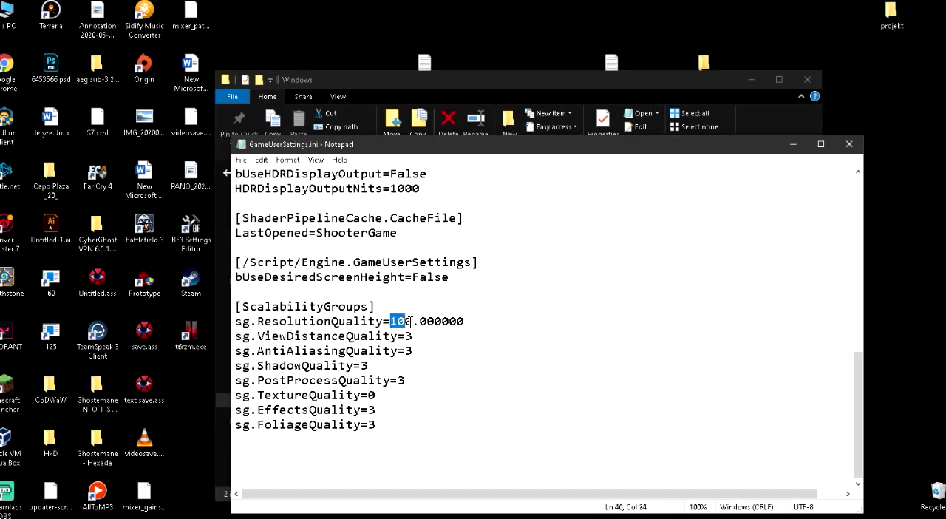
pyautogui.write('50')
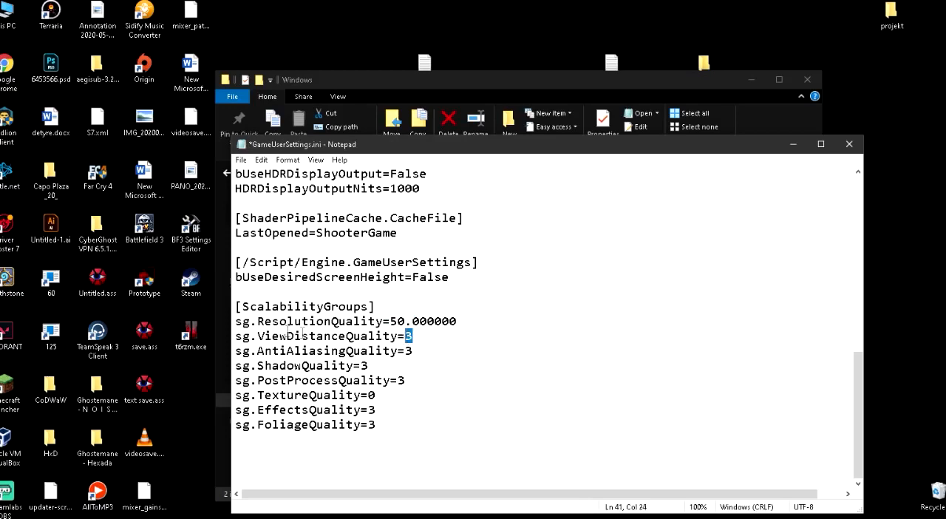
pyautogui.write('0')
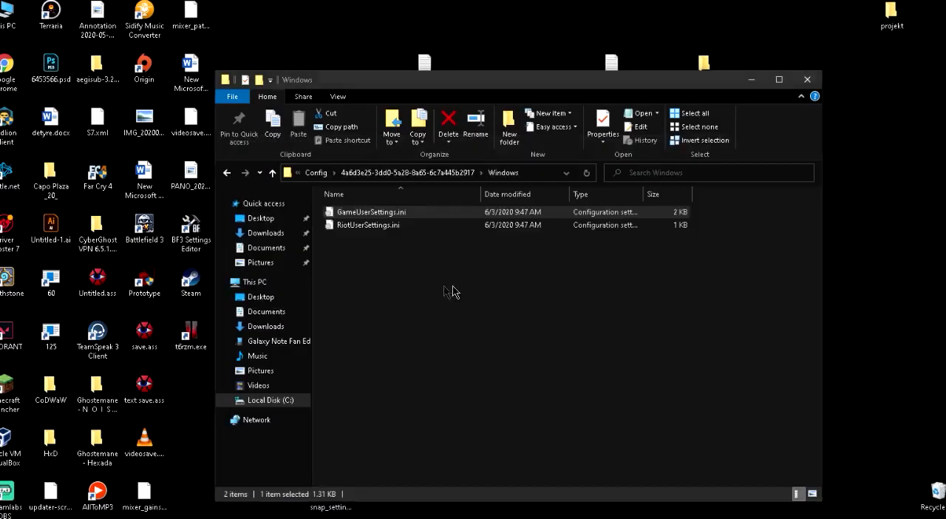
# - Mark GameUserSettings.ini Read-only in its Properties and close File Explorer
pyautogui.rightClick(371, 213)
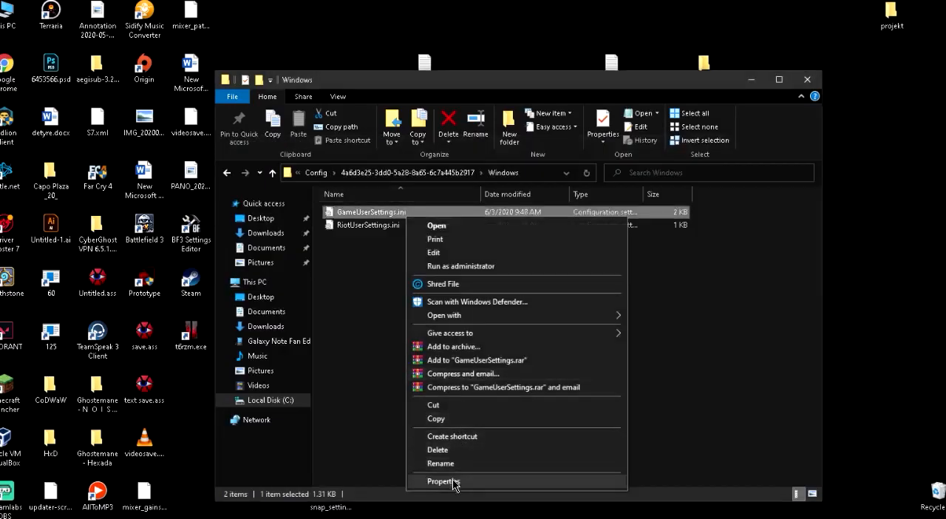
pyautogui.click(443, 482)
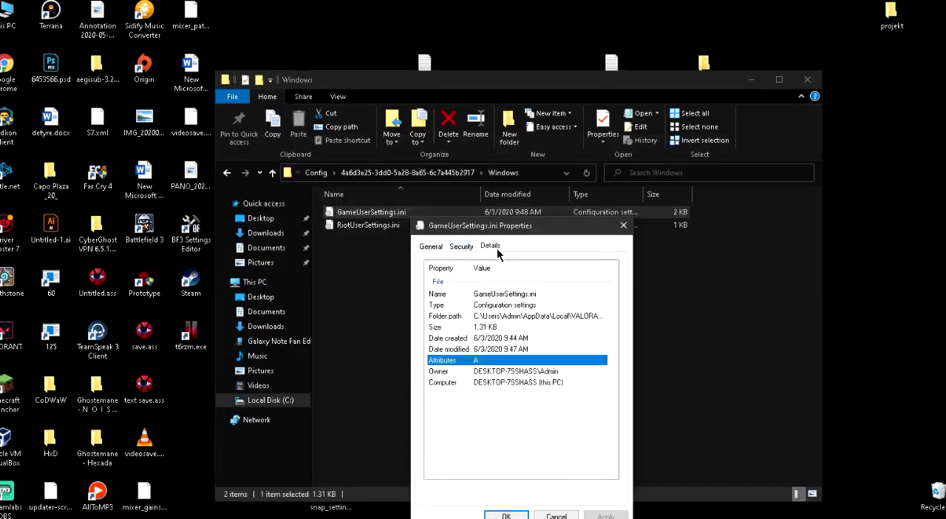
pyautogui.click(431, 245)
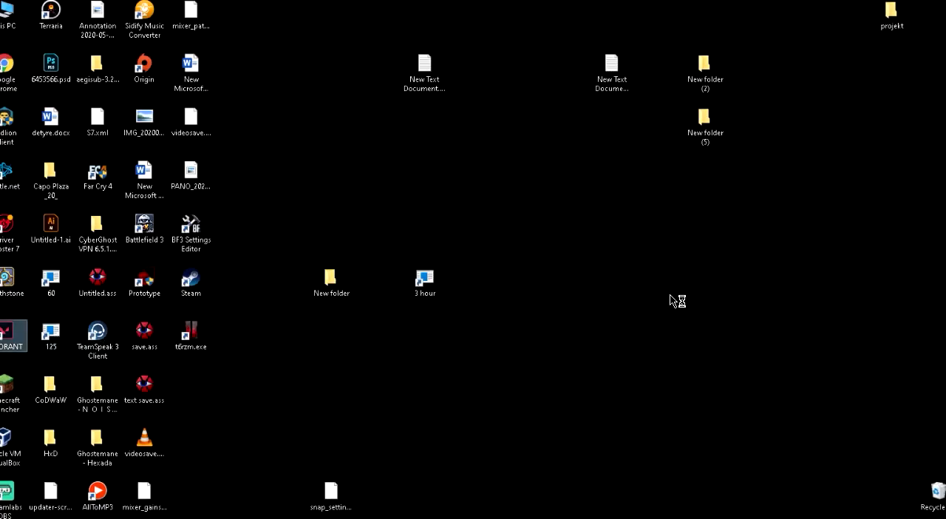
pyautogui.moveTo(672, 302)
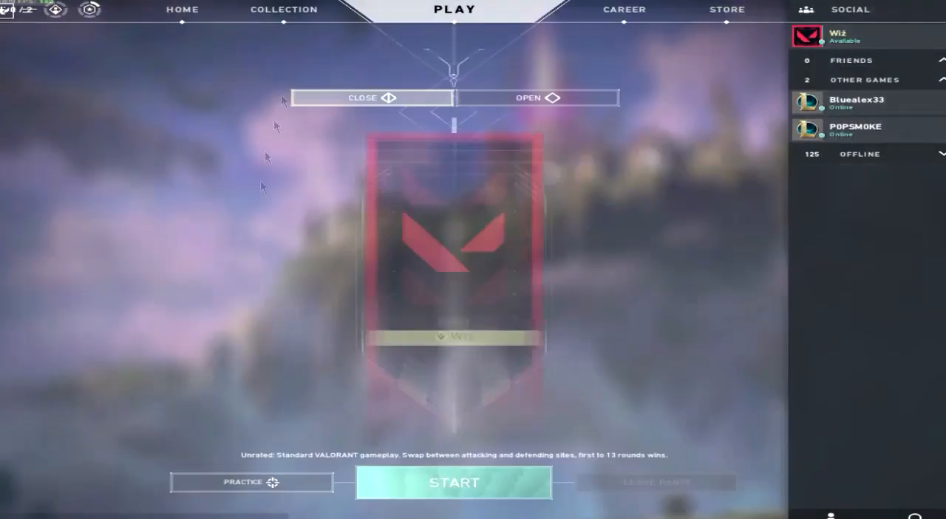
# - Start a Shooting Range practice session with Sova locked in as the agent
pyautogui.click(453, 482)
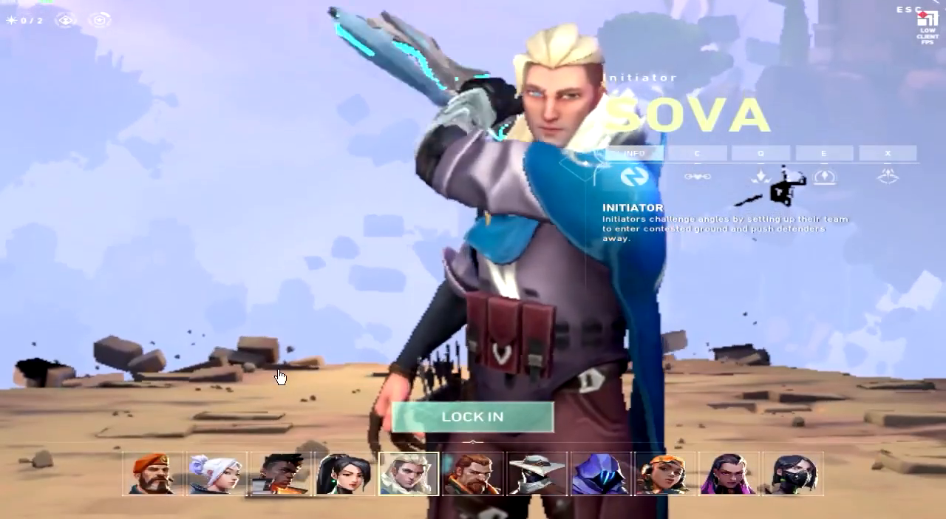
pyautogui.click(470, 417)
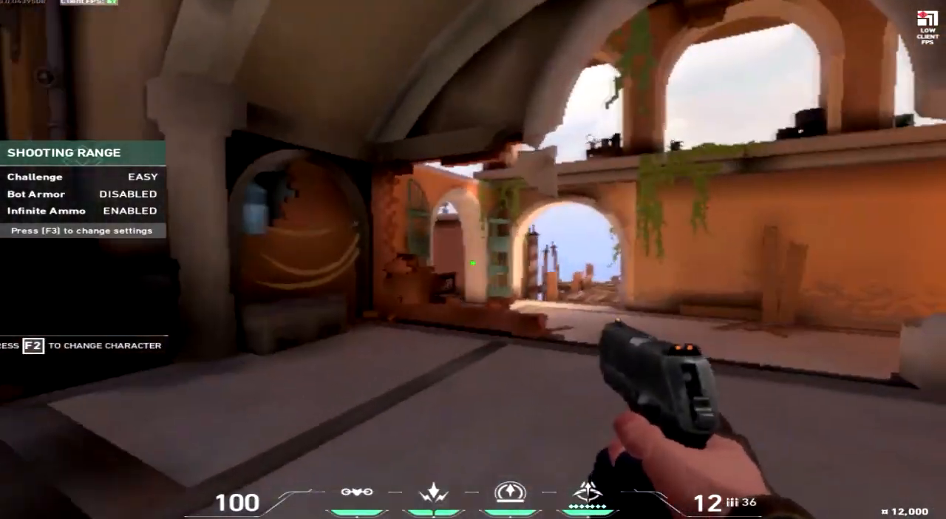